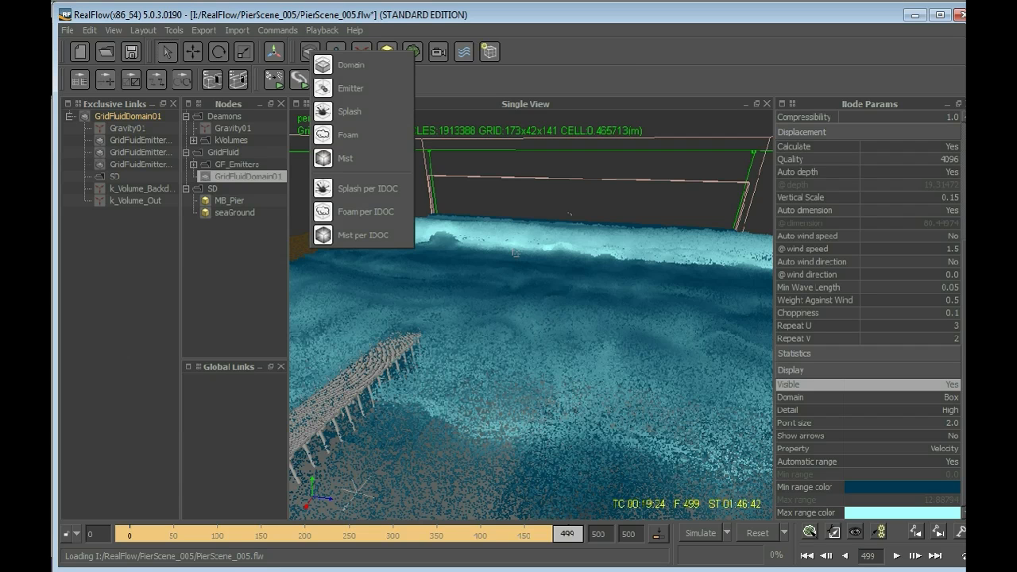
mouse_move(350, 87)
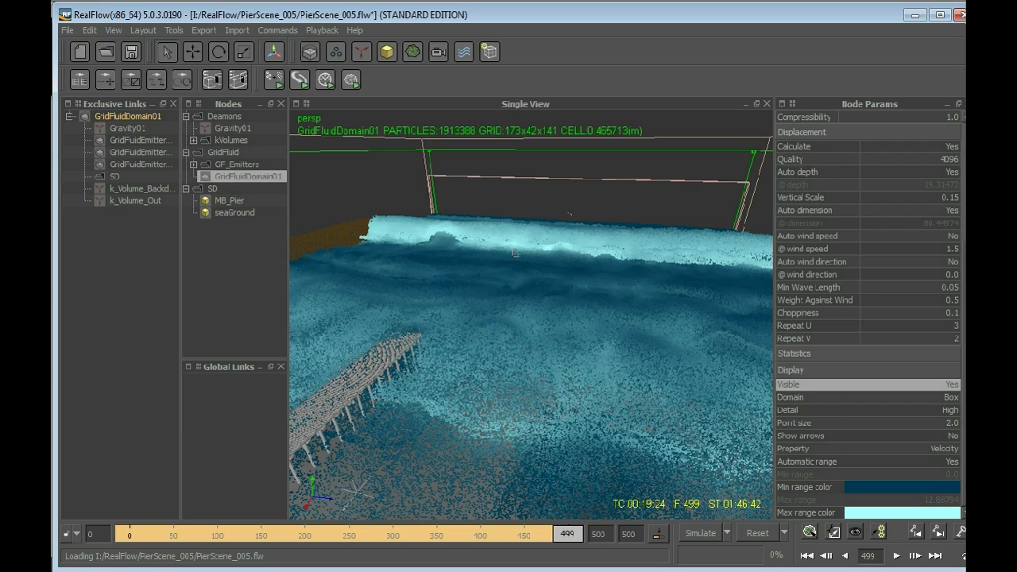
Turn off particle display for GridFluidDomain01 in the viewport
click(951, 385)
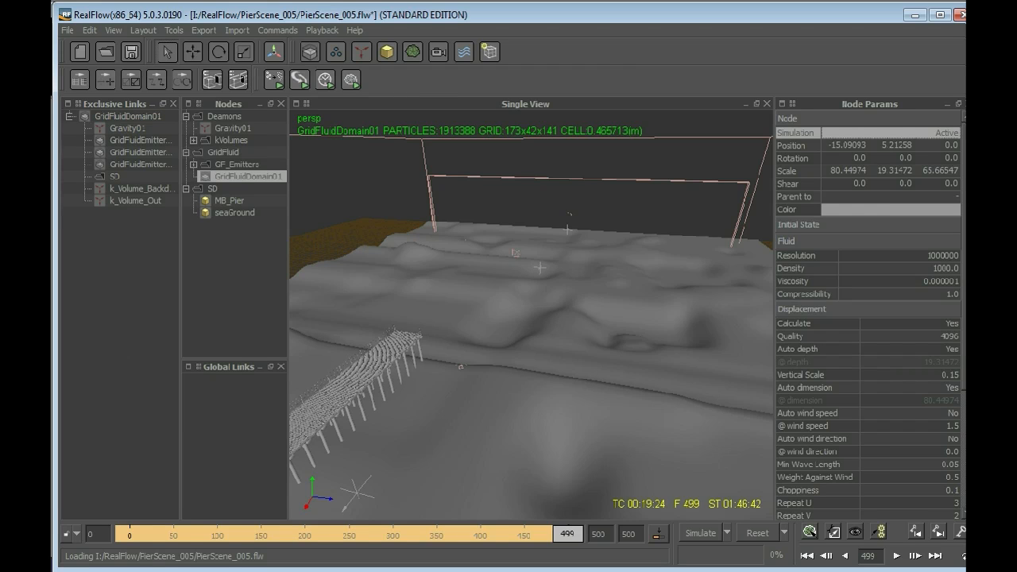
Change GridFluidDomain01's Simulation mode from Active to Cache in Node Params
click(889, 132)
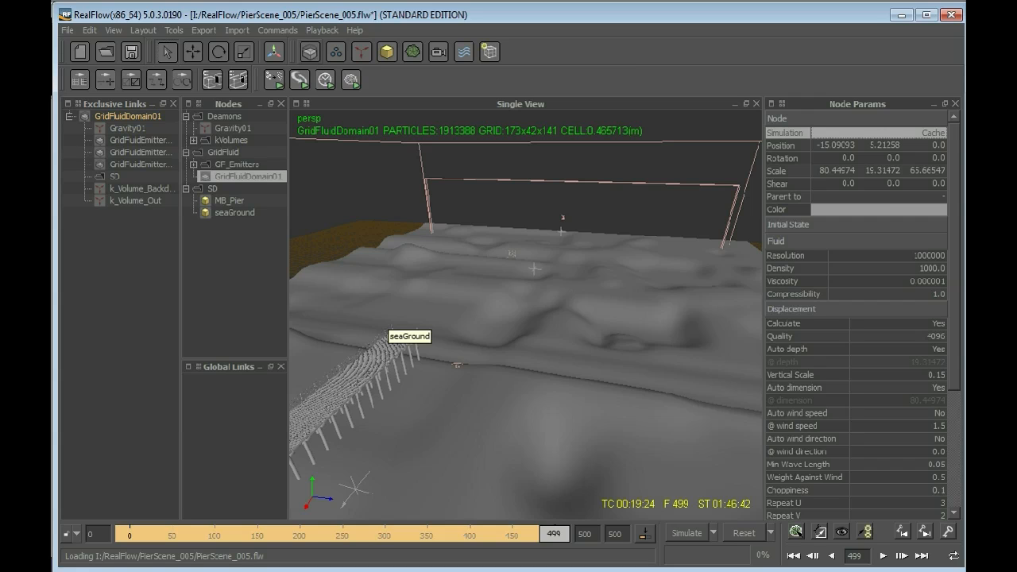
Show the Grid Fluid dropdown with Domain, Emitter, Splash, Foam and Mist
click(335, 52)
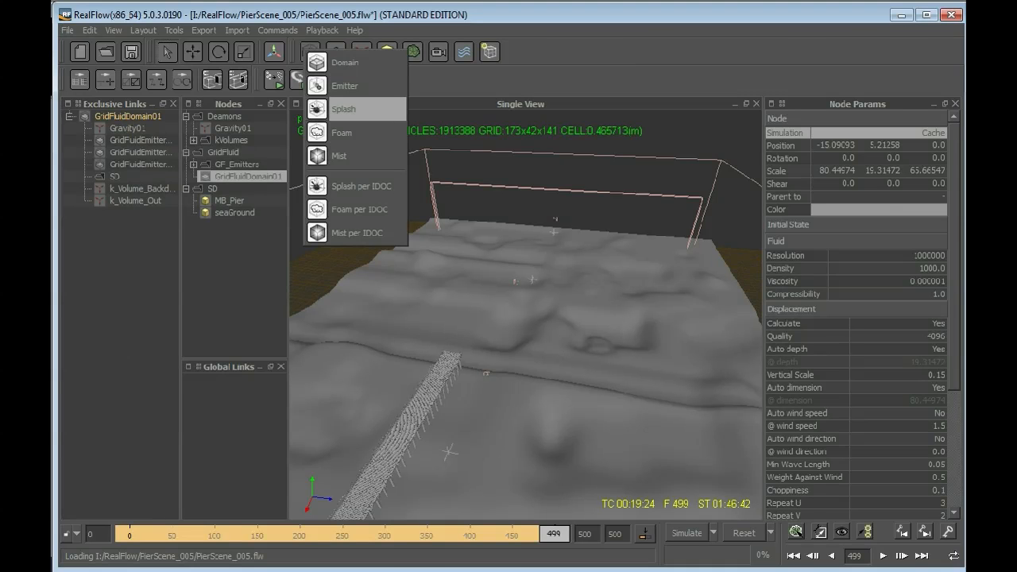
Add a Grid Fluid Splash node positioned at X -16.54, Y 5.08
click(343, 109)
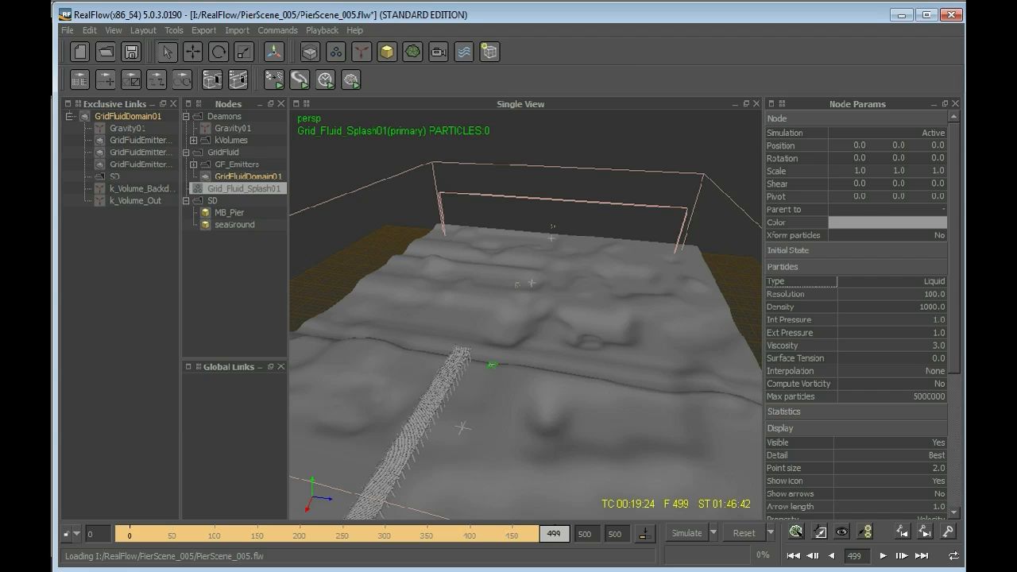
click(859, 145)
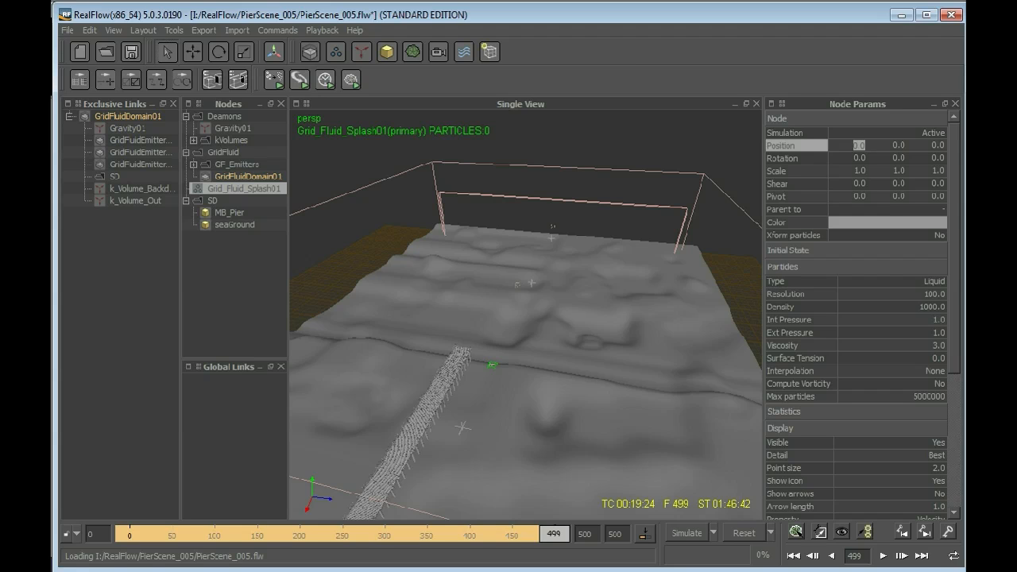
mouse_move(742, 372)
text(-16.54)
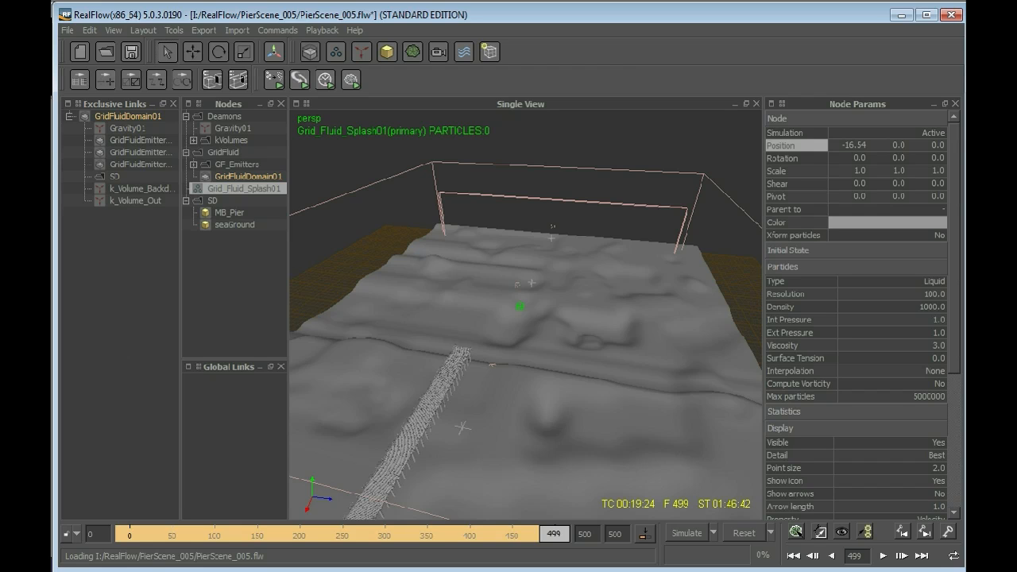
click(898, 145)
text(5.08)
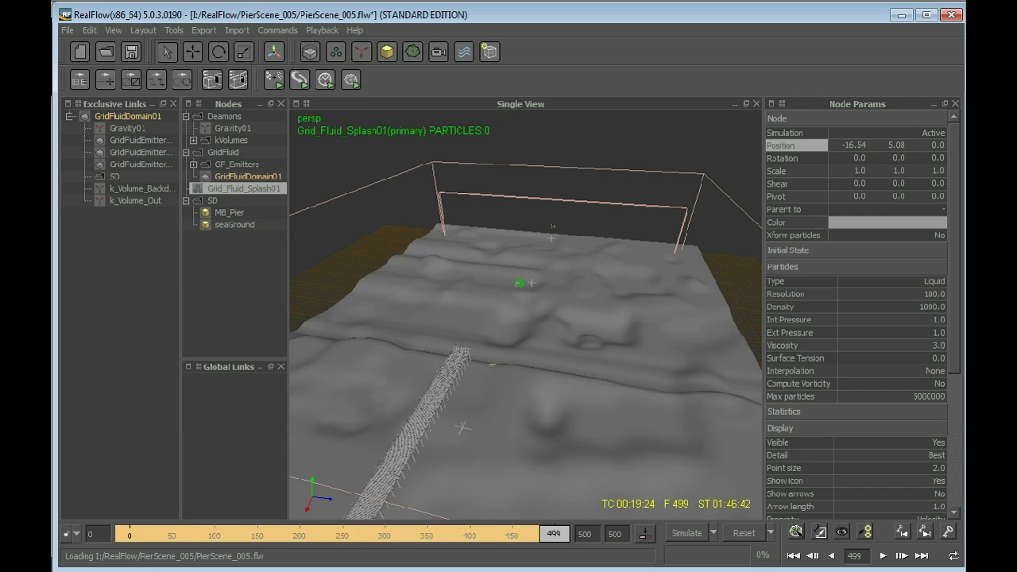
click(796, 171)
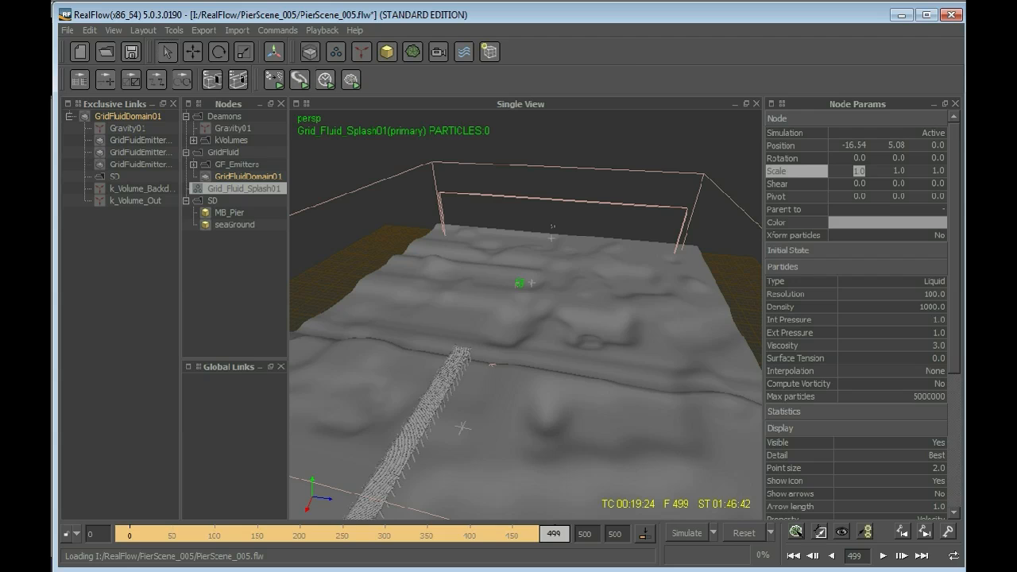
Scale Grid_Fluid_Splash01 to 70.254, 5.067, 67.884
text(70.254)
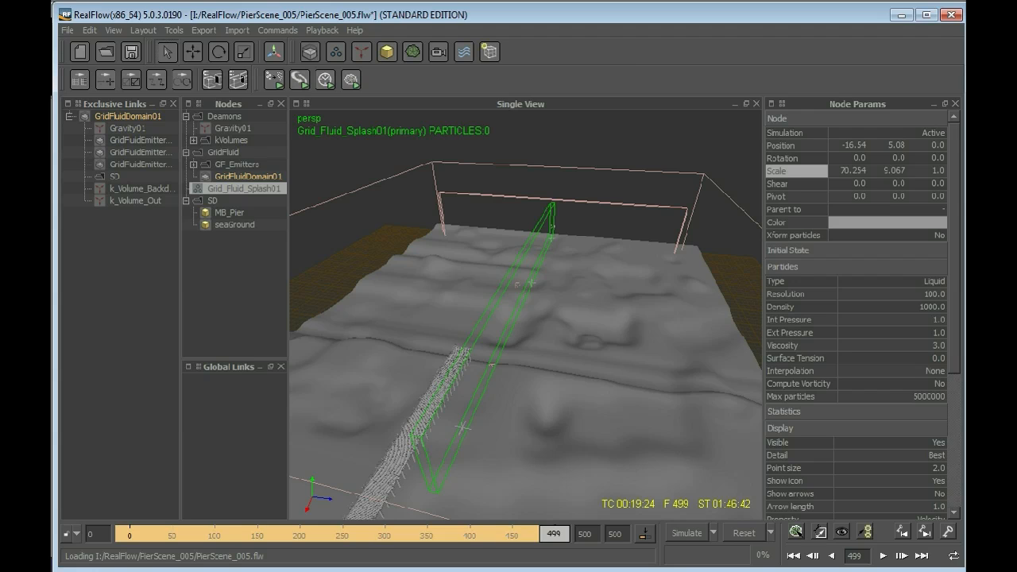
text(67.884)
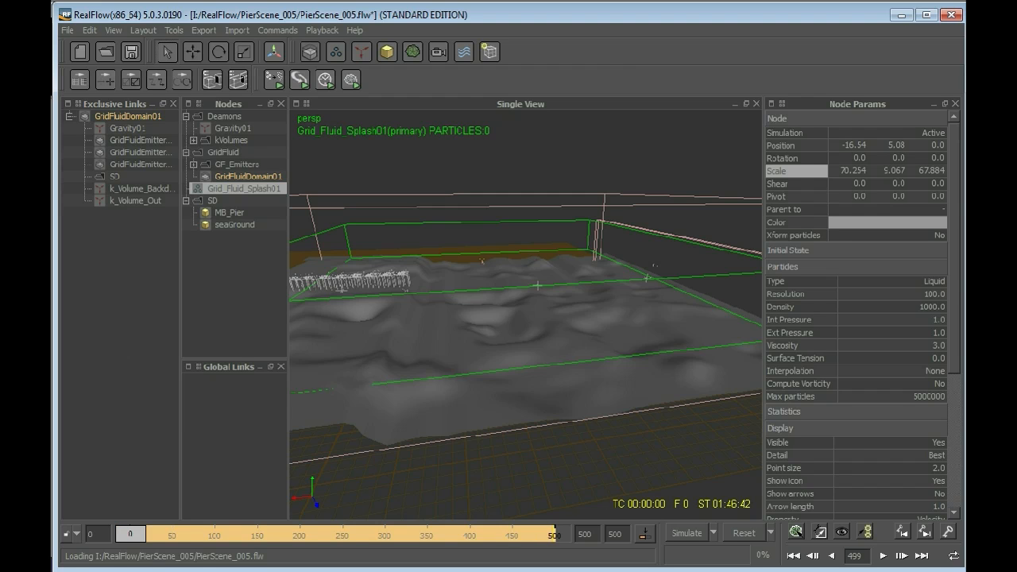
Select GridFluidDomain01 to review its ocean settings (grid 173×42×141)
click(240, 175)
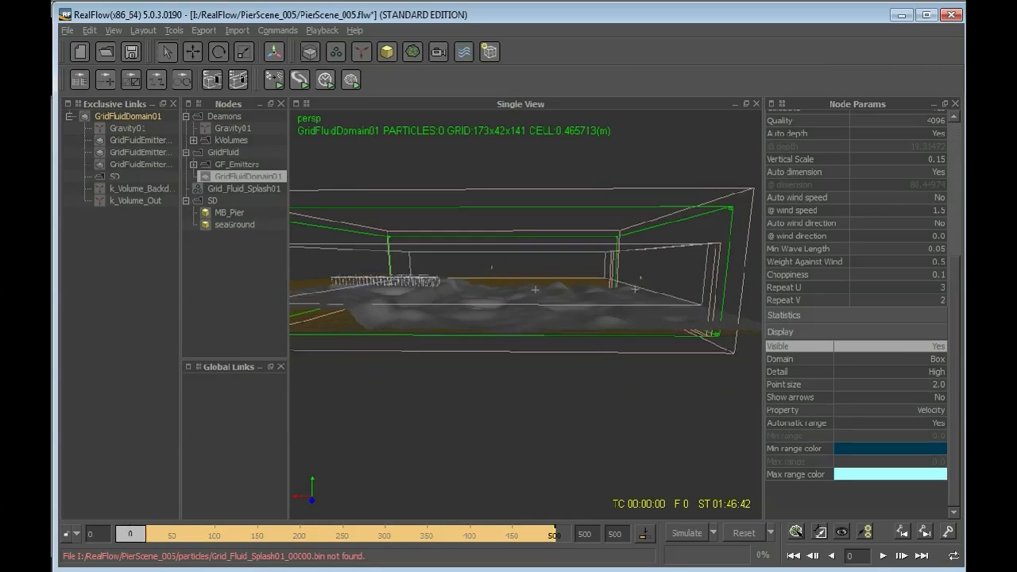
Review Grid_Fluid_Splash01's emission rate and detail threshold, and set Max # child to 25
click(243, 188)
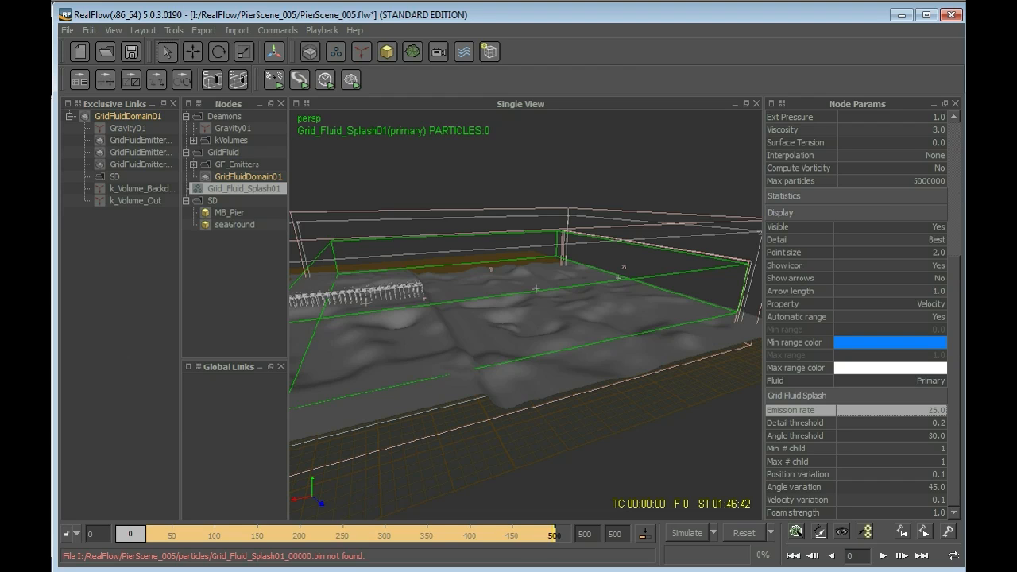
click(794, 423)
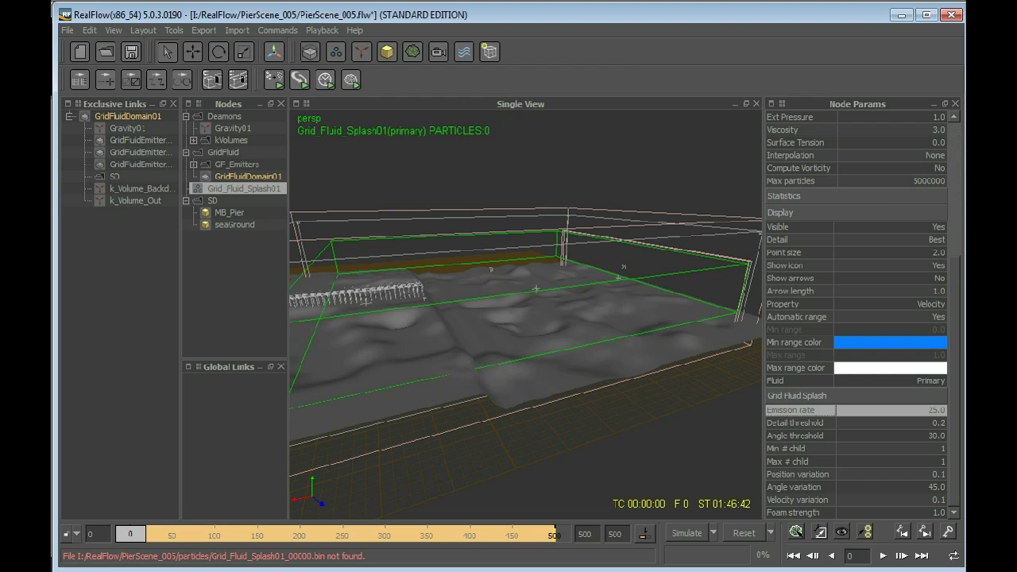
mouse_move(798, 409)
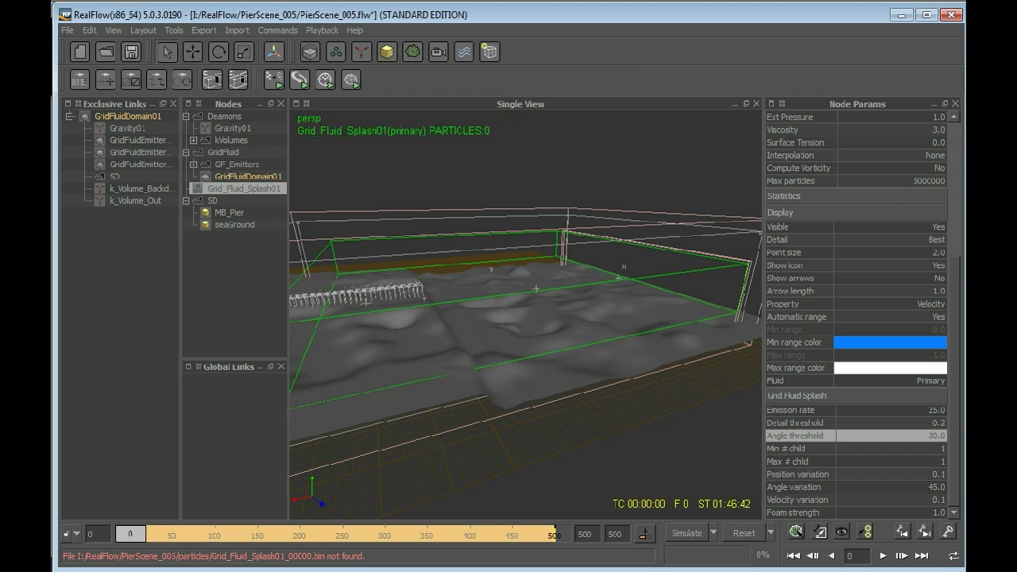
click(889, 422)
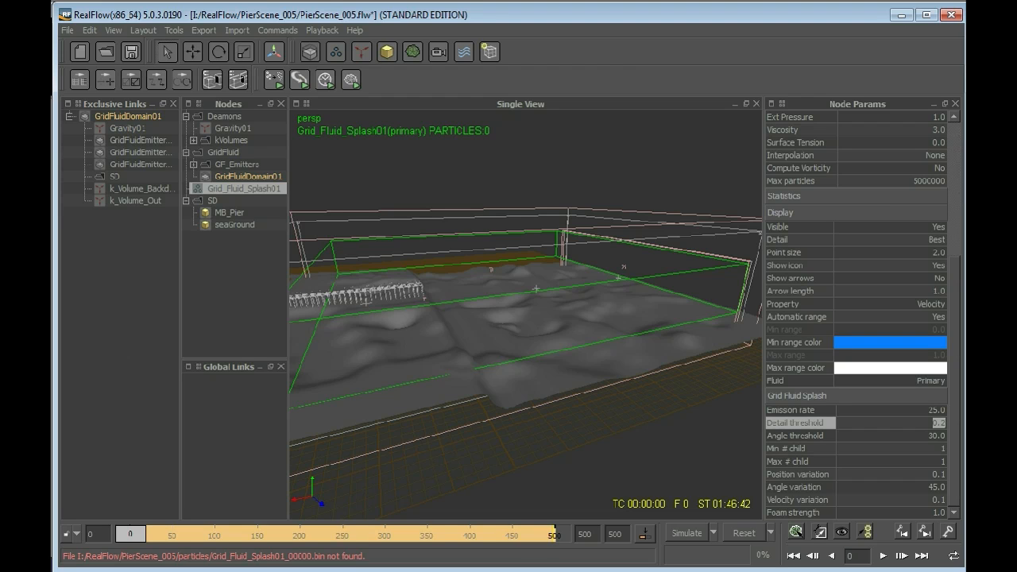
click(937, 421)
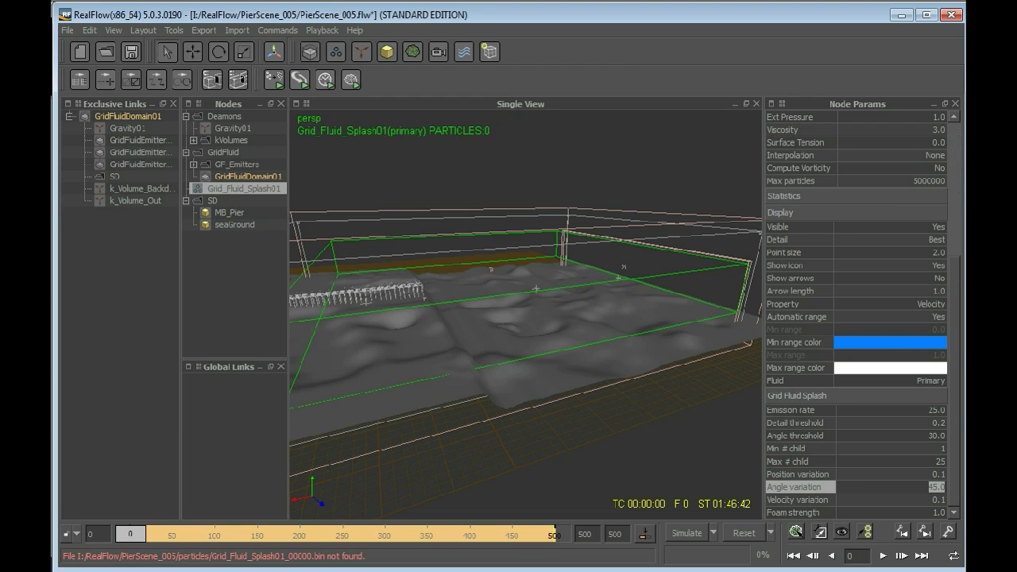
Set Grid_Fluid_Splash01's angle variation to 5.0
text(5.0)
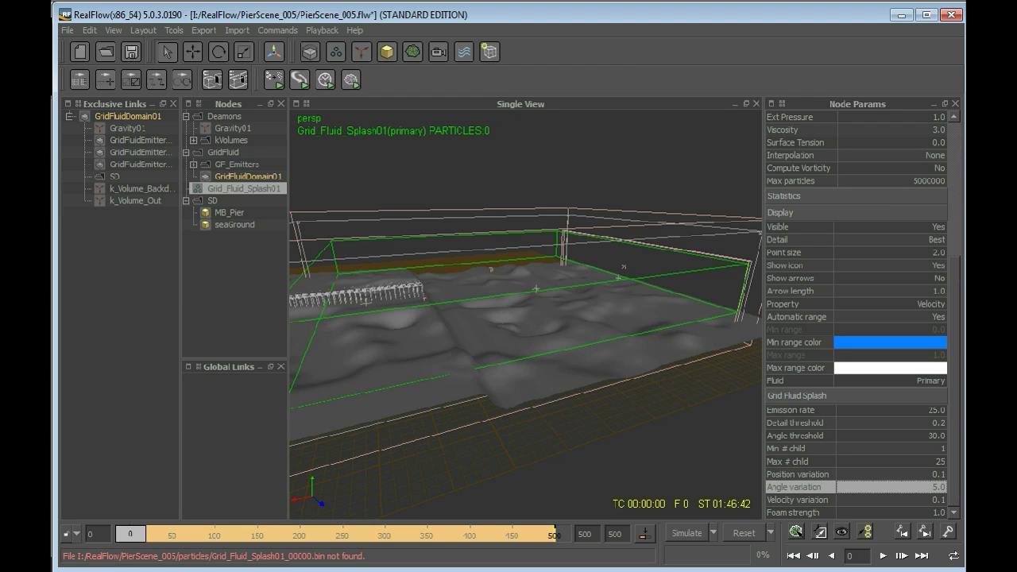
click(798, 499)
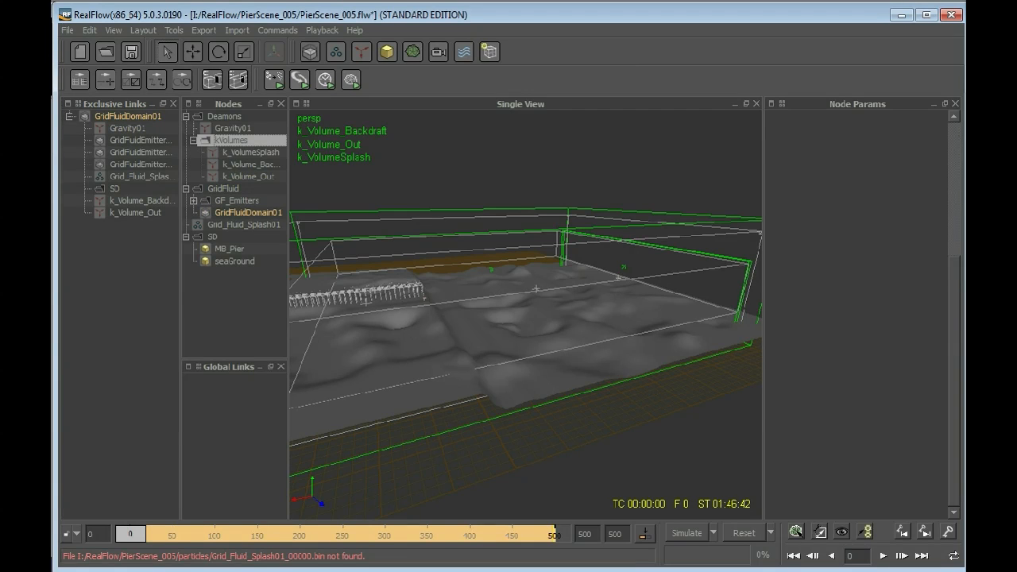
click(251, 151)
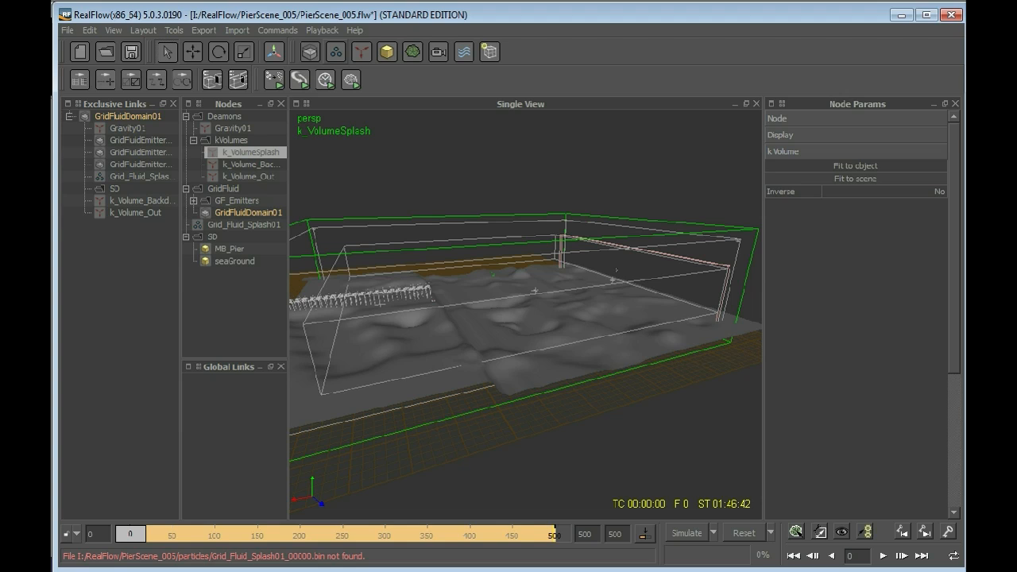
mouse_move(299, 80)
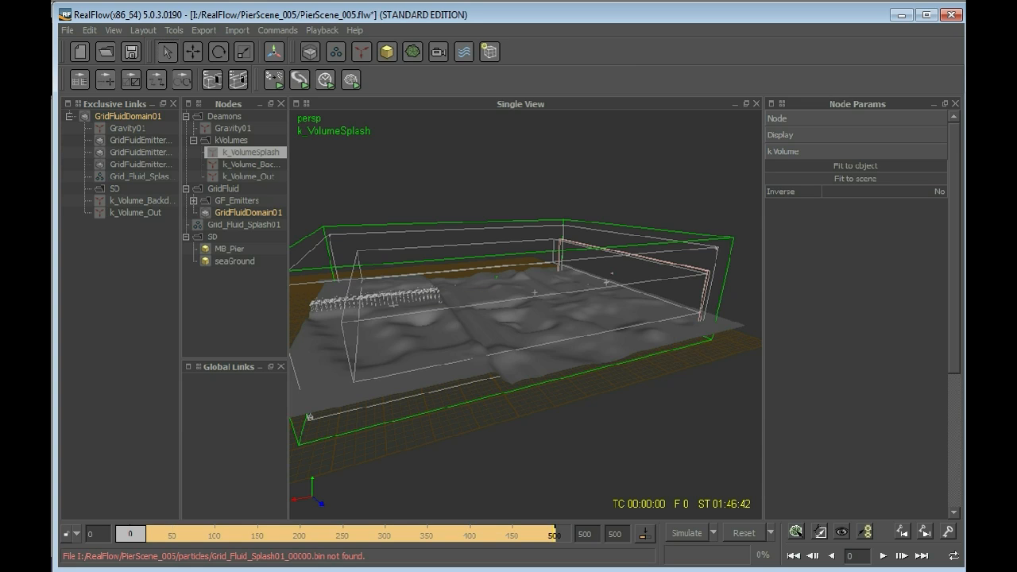
click(245, 224)
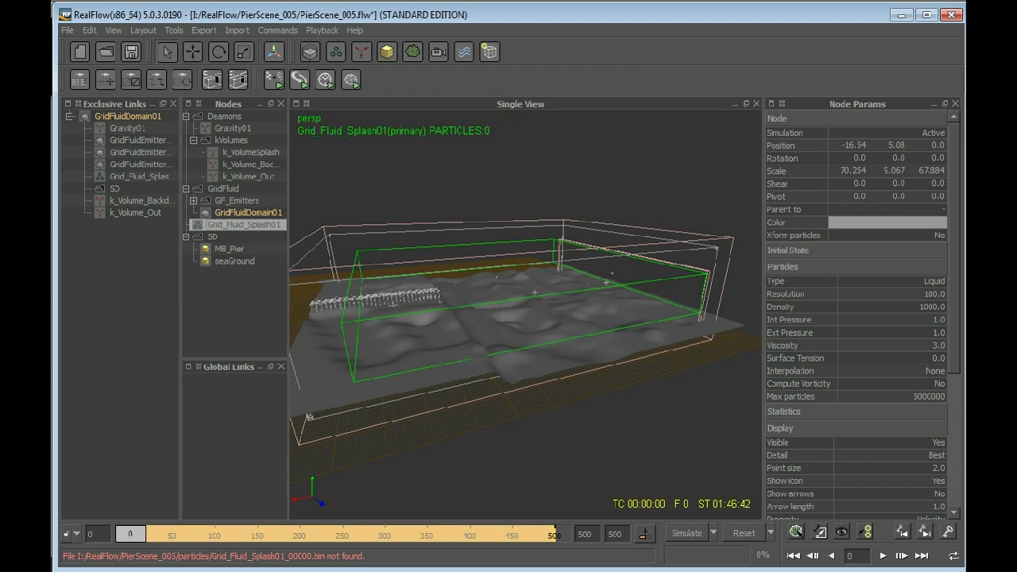
Drag Grid_Fluid_Splash01 into an empty area of Exclusive Links as a new group
click(229, 248)
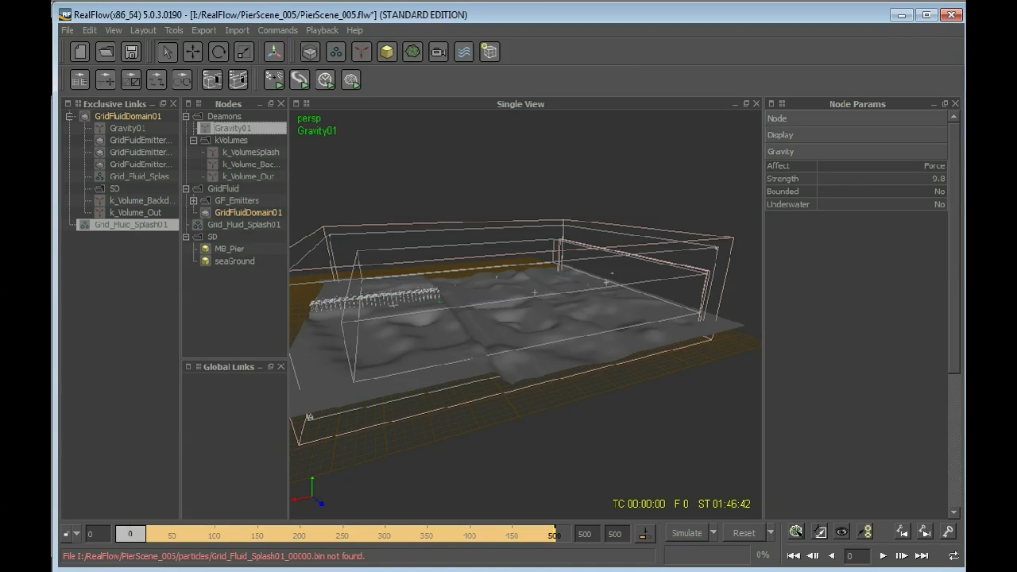
Link Gravity01, k_VolumeSplash and k_Volume_Backdraft under Grid_Fluid_Splash01 in Exclusive Links
click(84, 224)
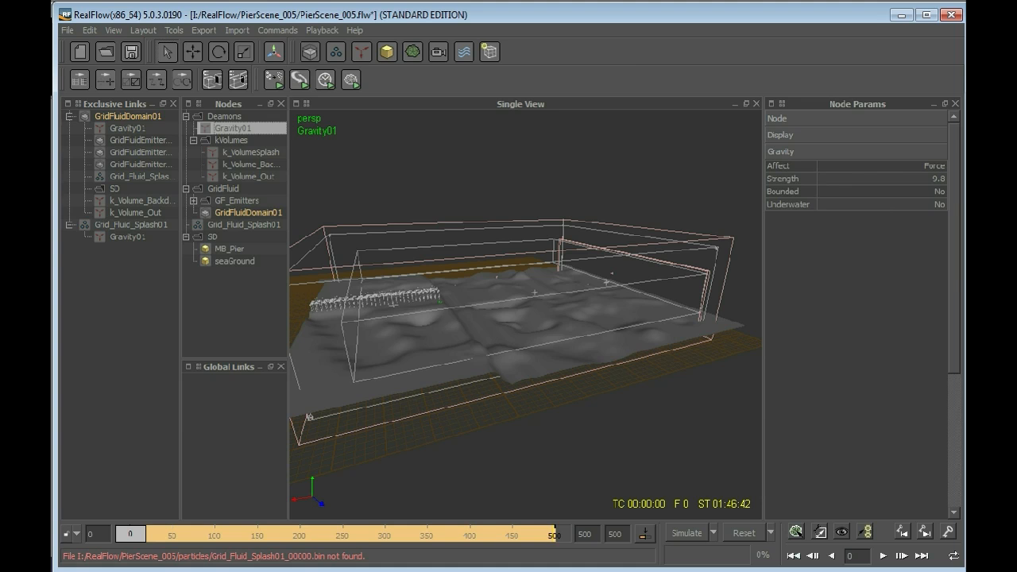
click(250, 152)
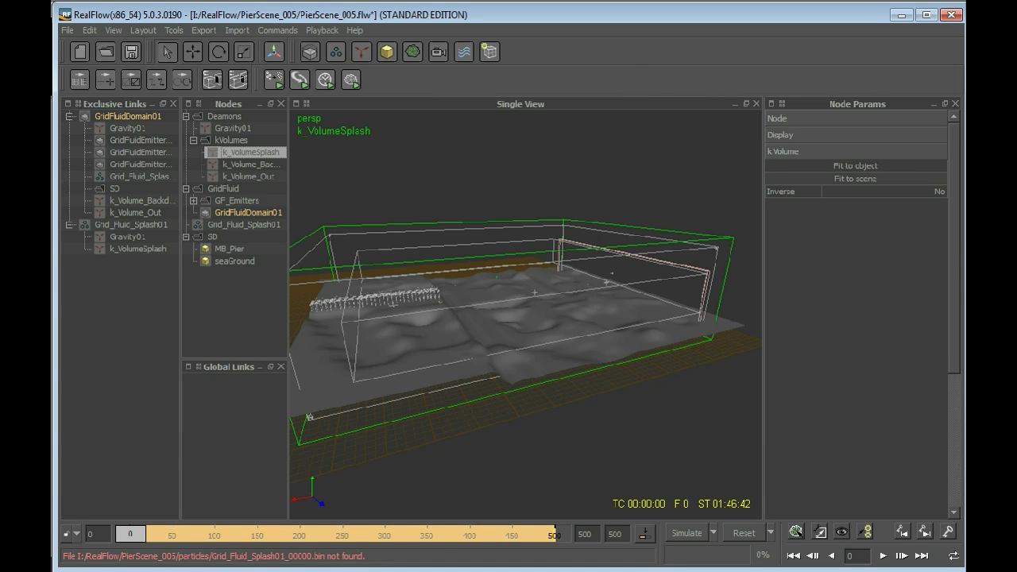
click(250, 164)
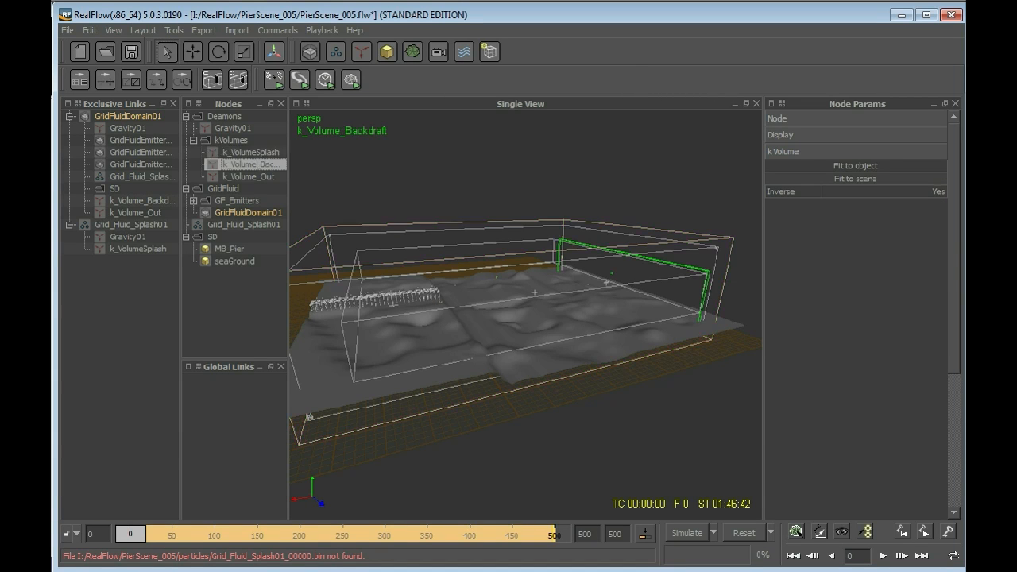
click(247, 176)
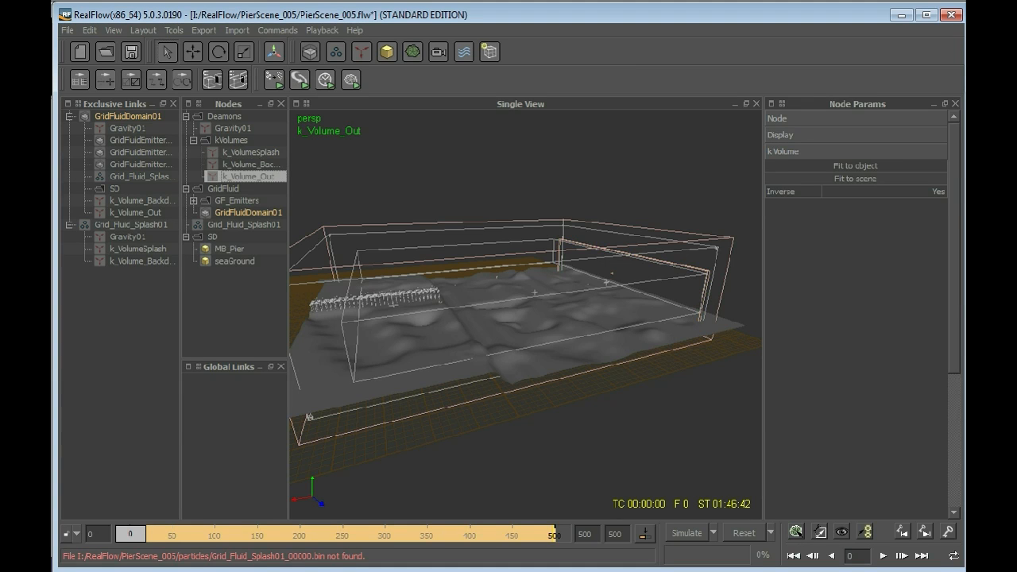